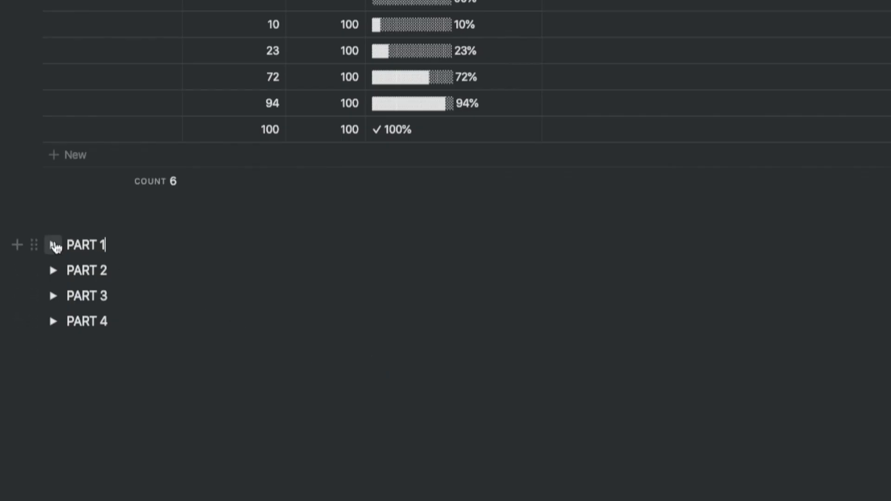
# Expand the PART 1 toggle to reveal the filled-blocks formula using floor
pyautogui.click(53, 245)
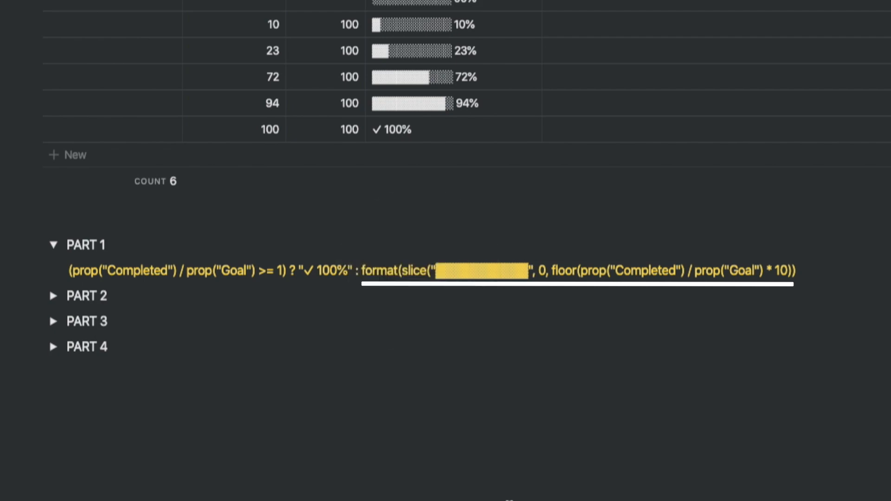
# Highlight the floor function in PART 1 that sets the number of filled blocks
pyautogui.click(442, 270)
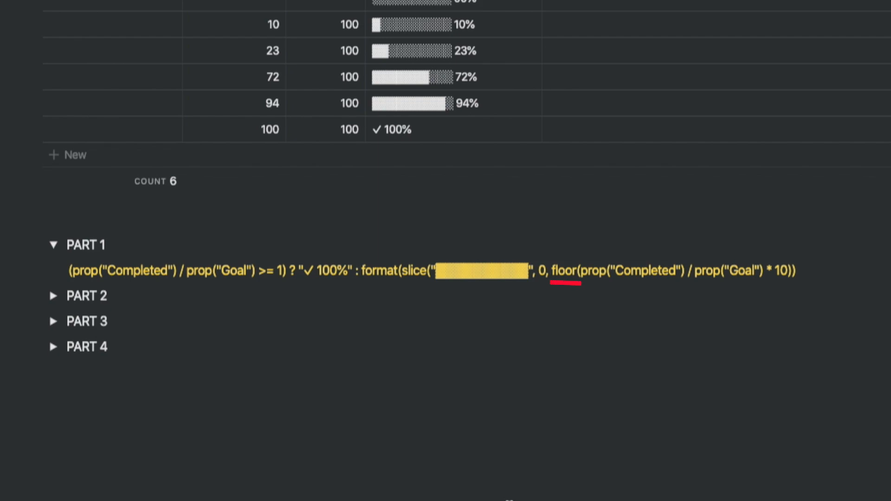
pyautogui.moveTo(244, 448)
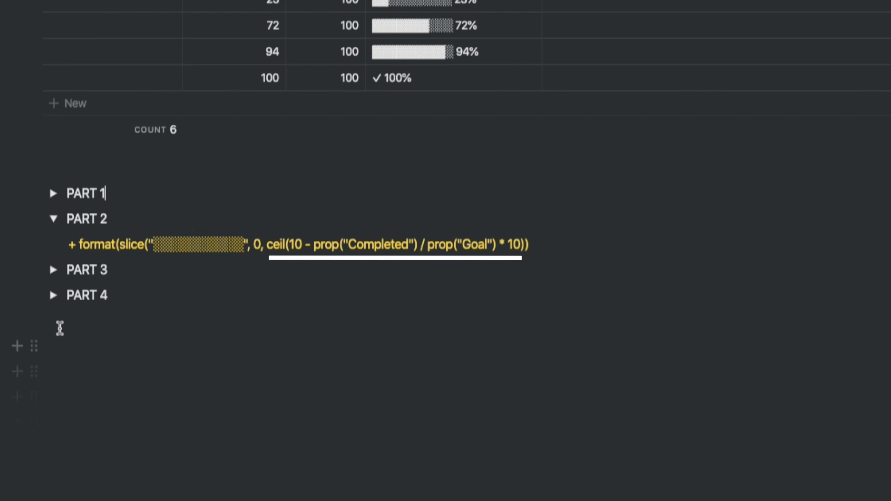
# Collapse PART 2 and expand PART 3 to show its formula part
pyautogui.click(53, 218)
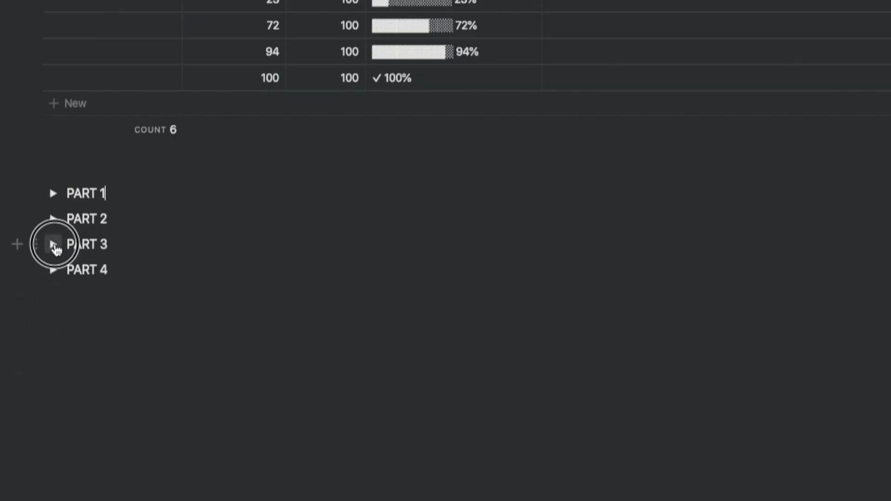
pyautogui.click(53, 244)
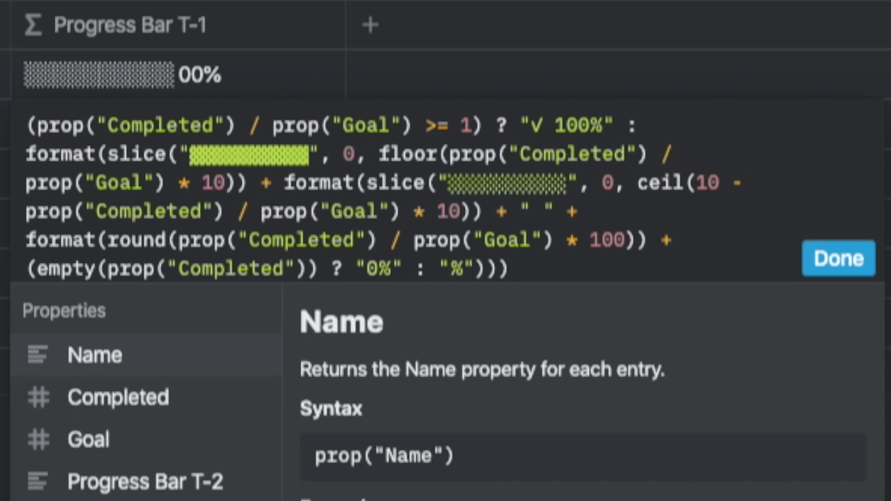
# Close the Progress Bar T-1 formula editor with Done
pyautogui.click(837, 258)
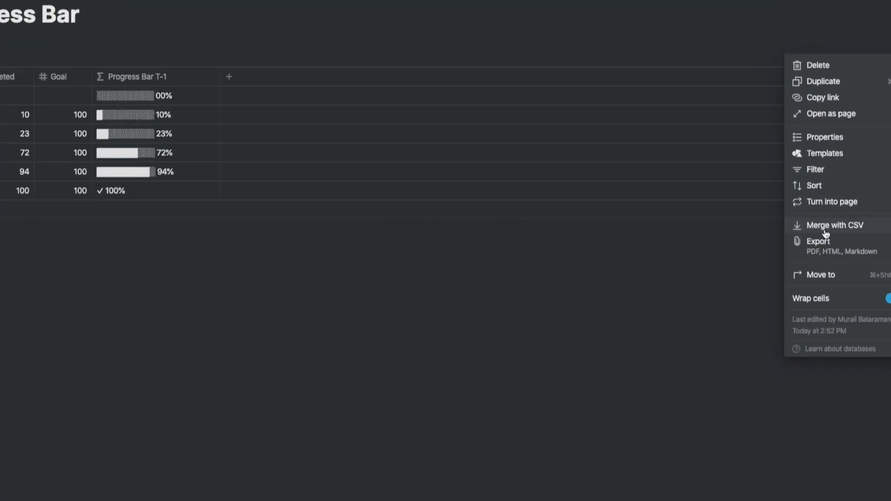
# Show Progress Bar T-2 through T-5, Emoji and Progress - Positive Only columns
pyautogui.click(822, 137)
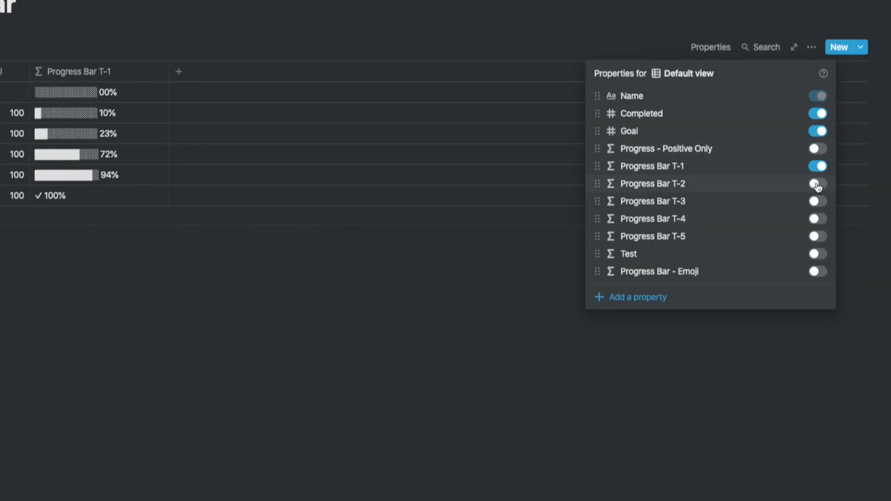
pyautogui.click(816, 183)
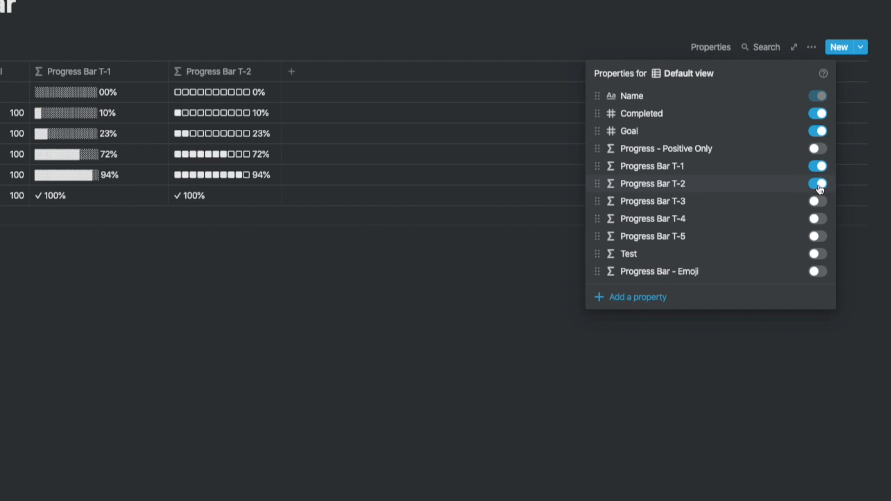
pyautogui.click(817, 183)
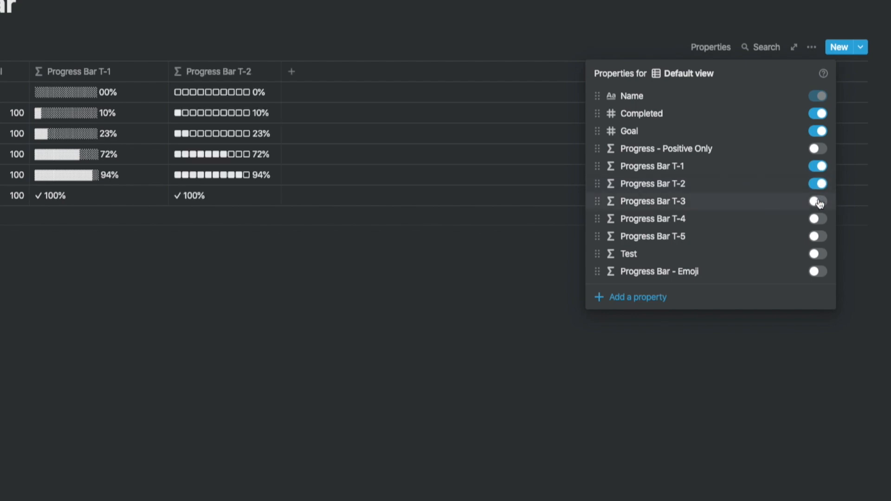
pyautogui.click(817, 201)
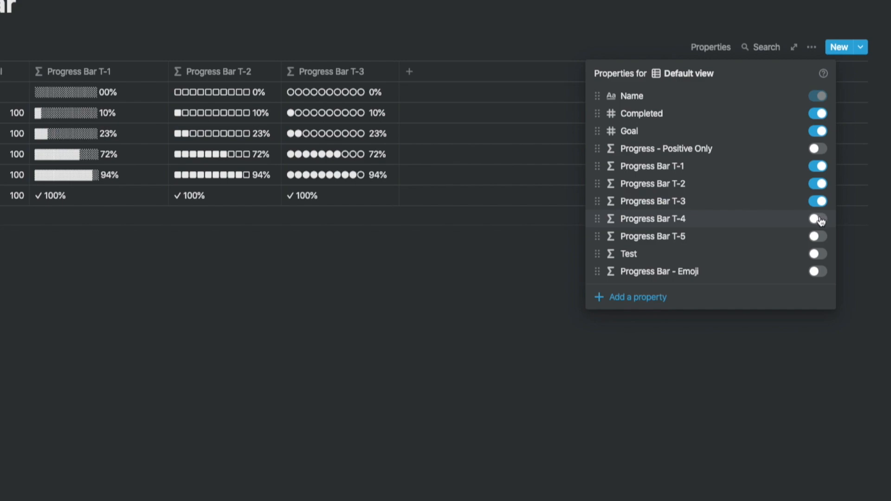
pyautogui.click(817, 219)
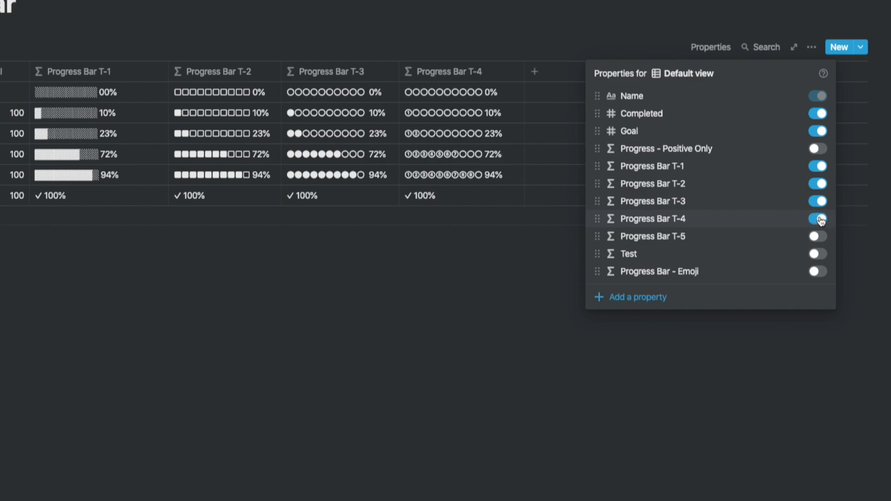
pyautogui.click(817, 236)
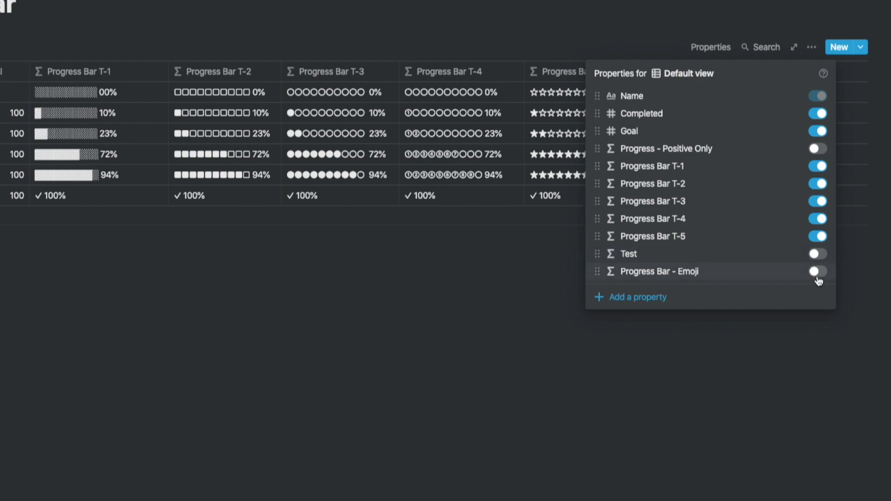
pyautogui.click(817, 271)
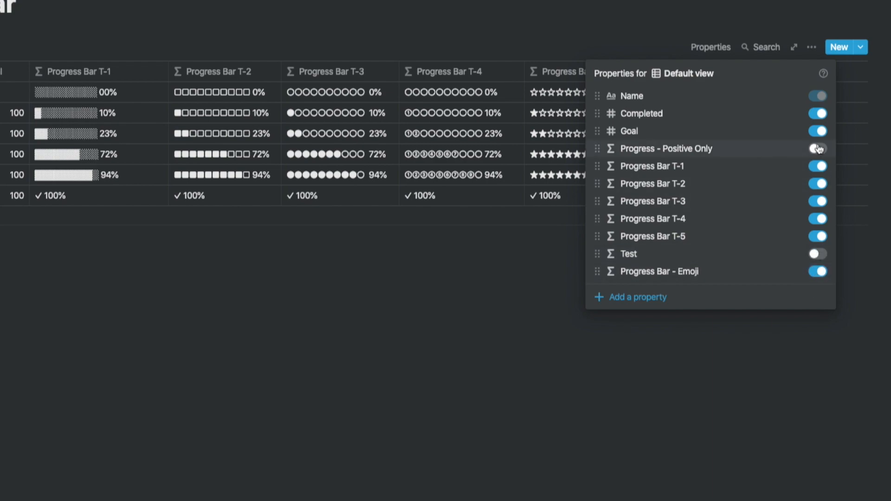
pyautogui.click(817, 148)
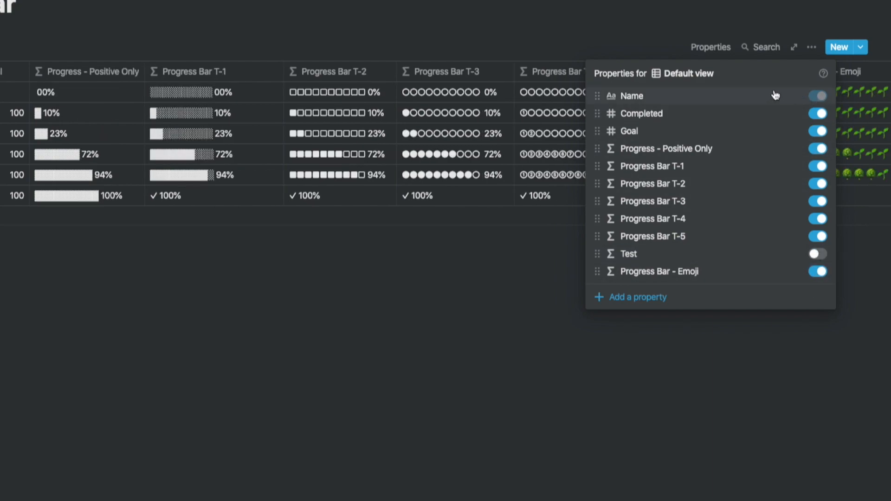